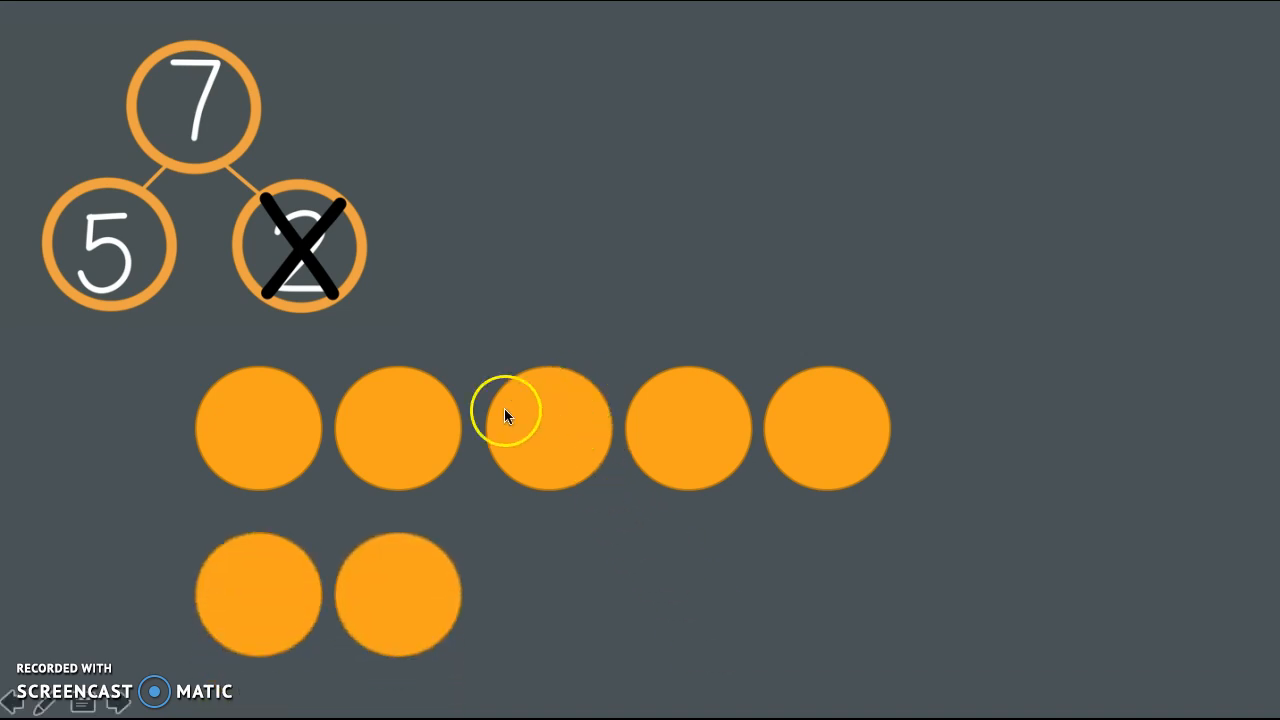
mouse_move(428, 592)
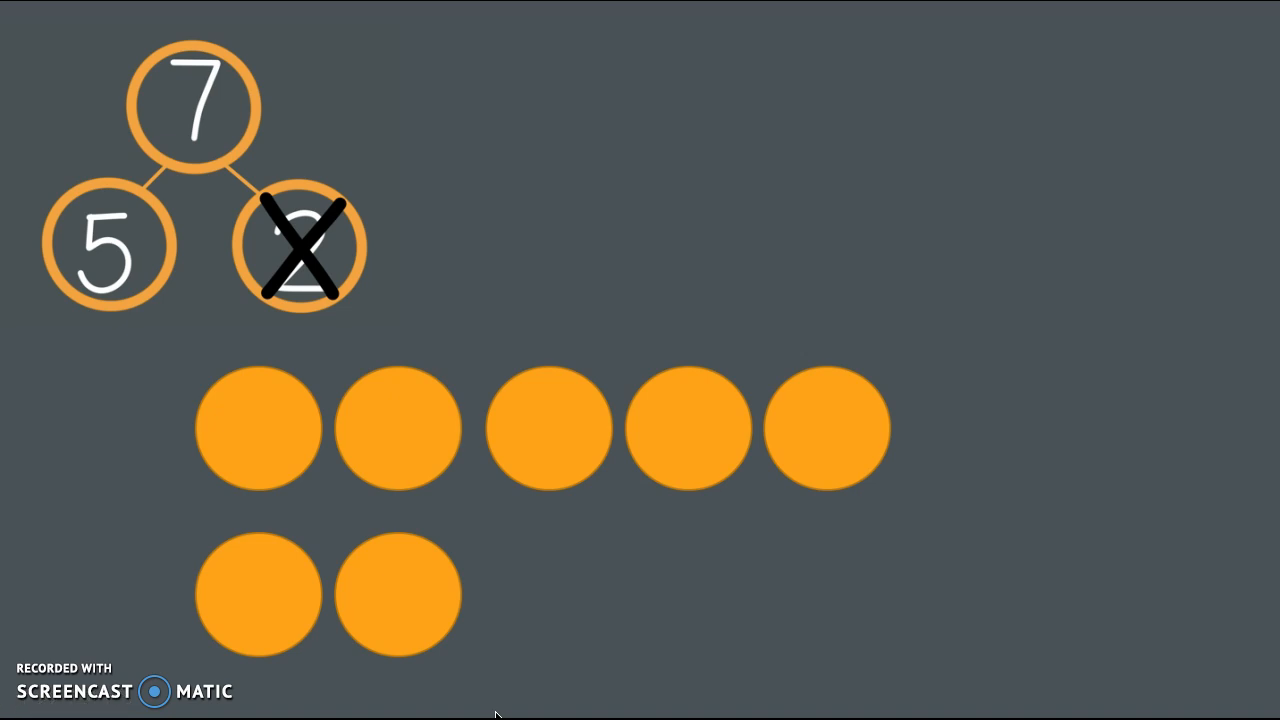
Step: Cross out two bottom-row circles to match 7 − 2 = 5
click(400, 596)
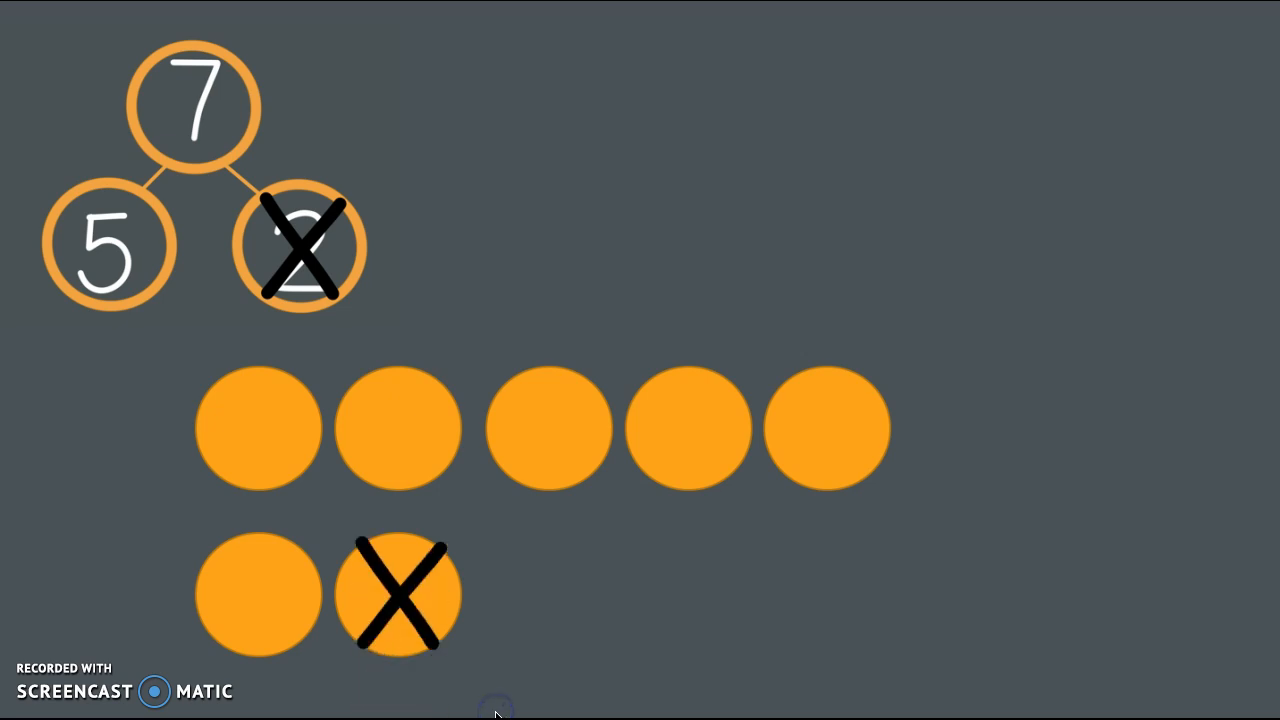
click(258, 594)
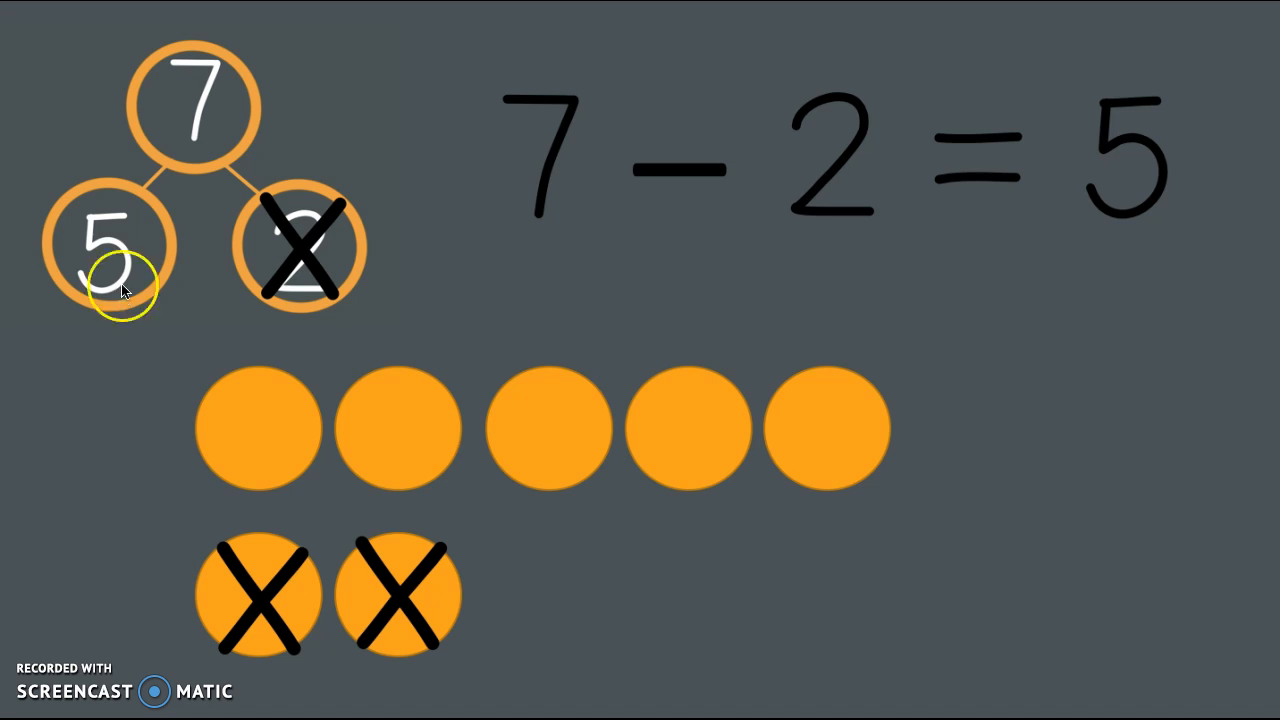
mouse_move(548, 168)
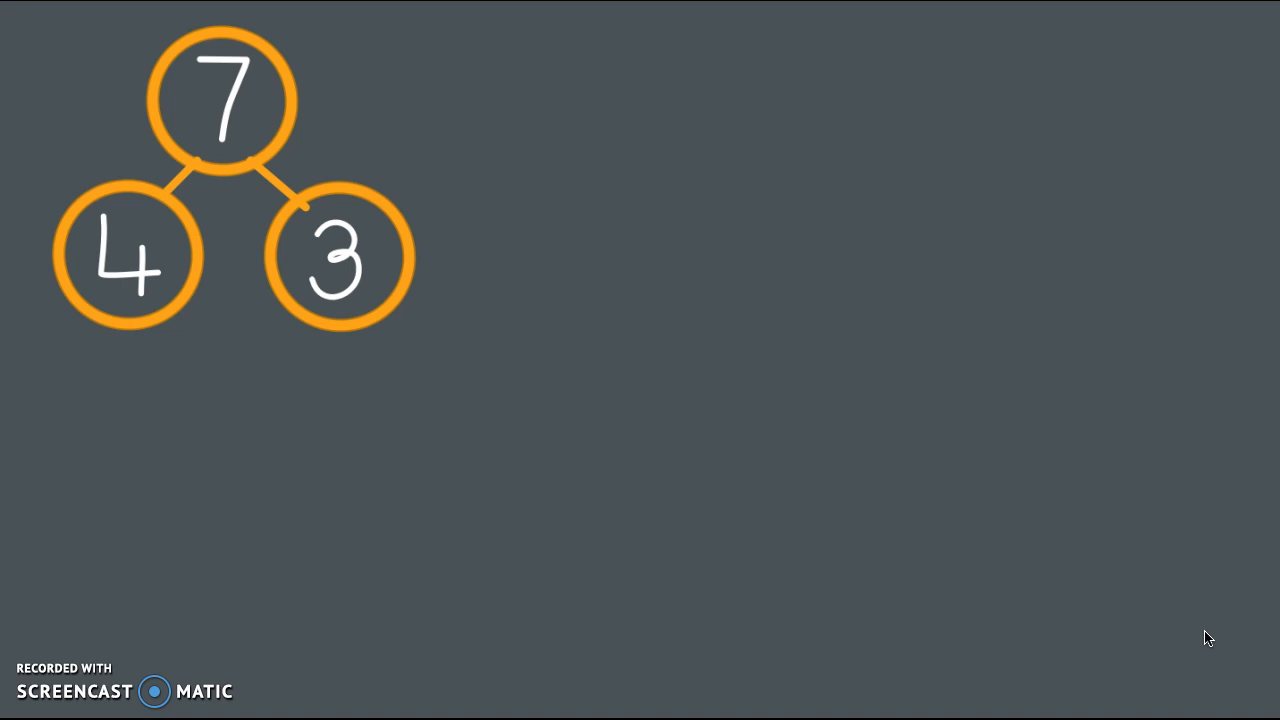
Step: Cross out the 4 in the 7 = 4 + 3 bond, revealing four circles below
drag(90, 216, 160, 300)
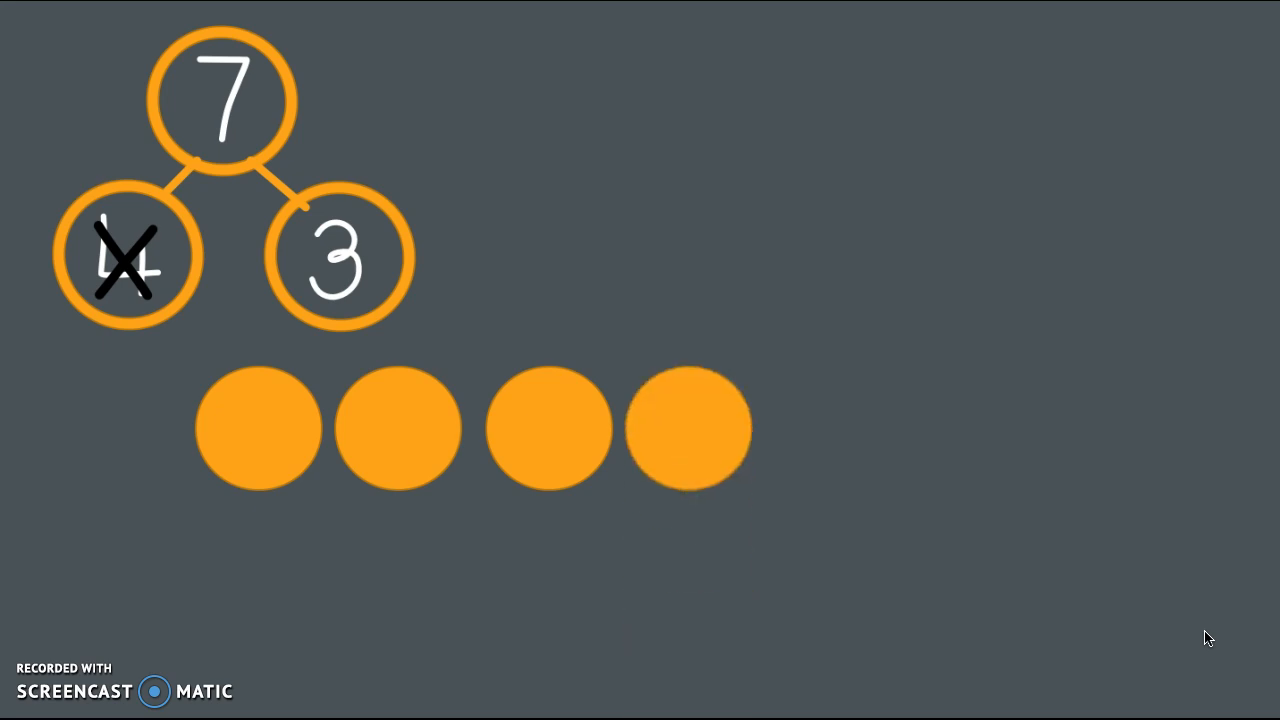
Step: Show all seven circles and cross out four of them
click(828, 440)
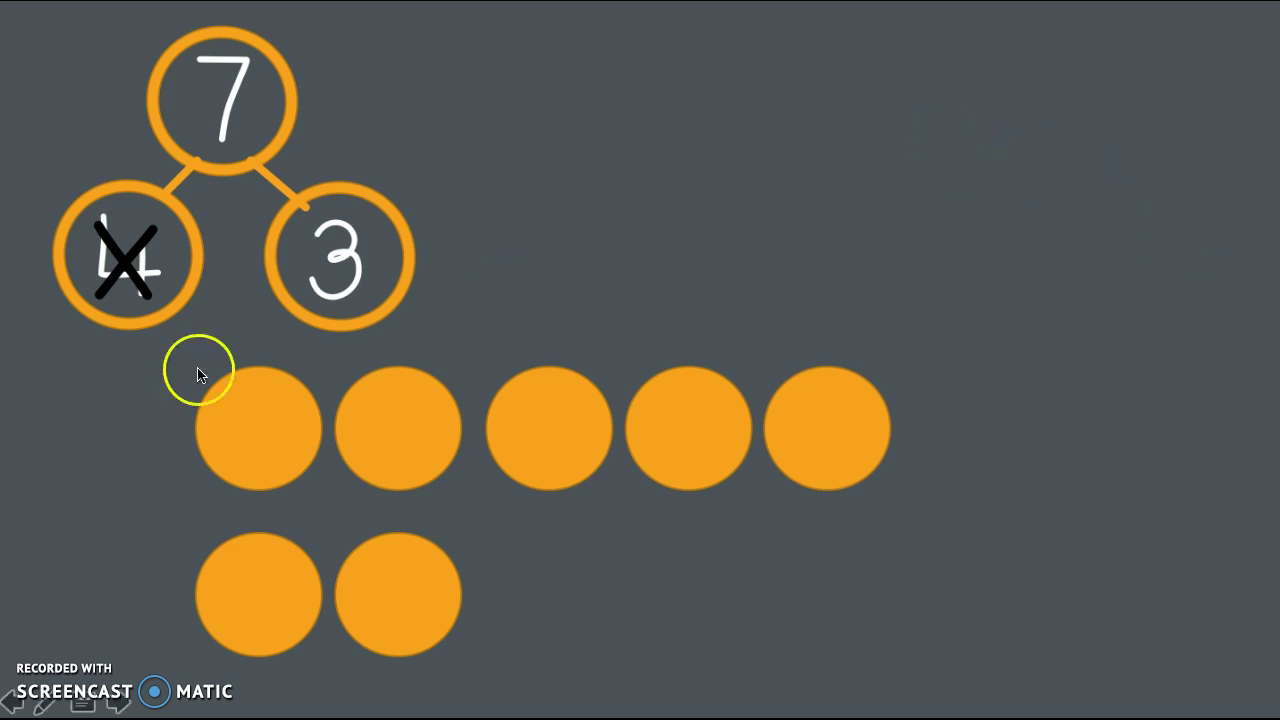
mouse_move(8, 562)
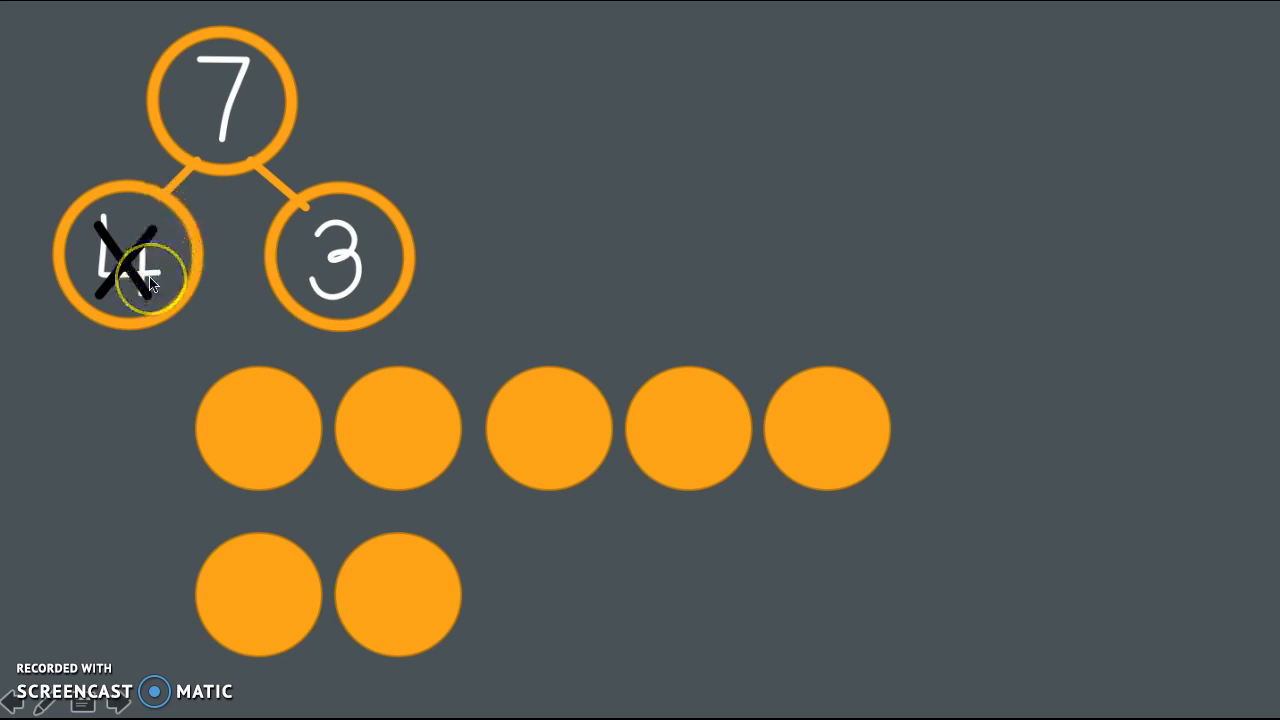
mouse_move(58, 464)
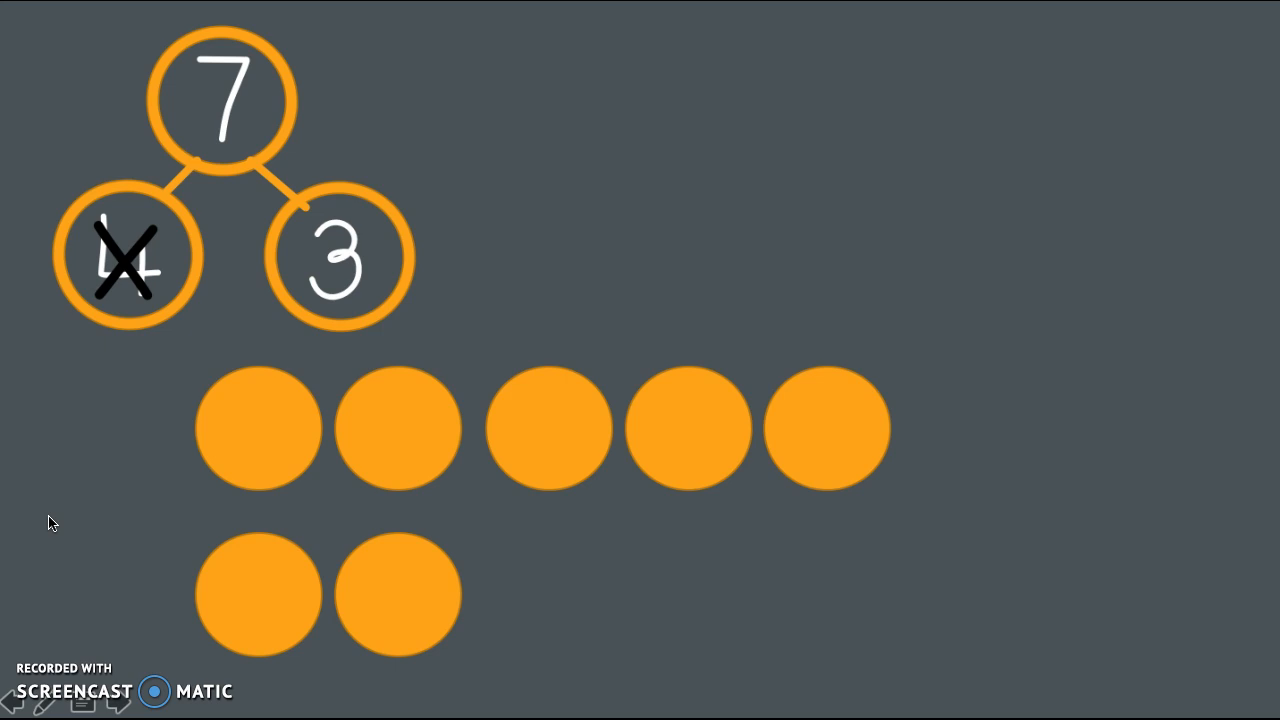
drag(360, 556, 444, 640)
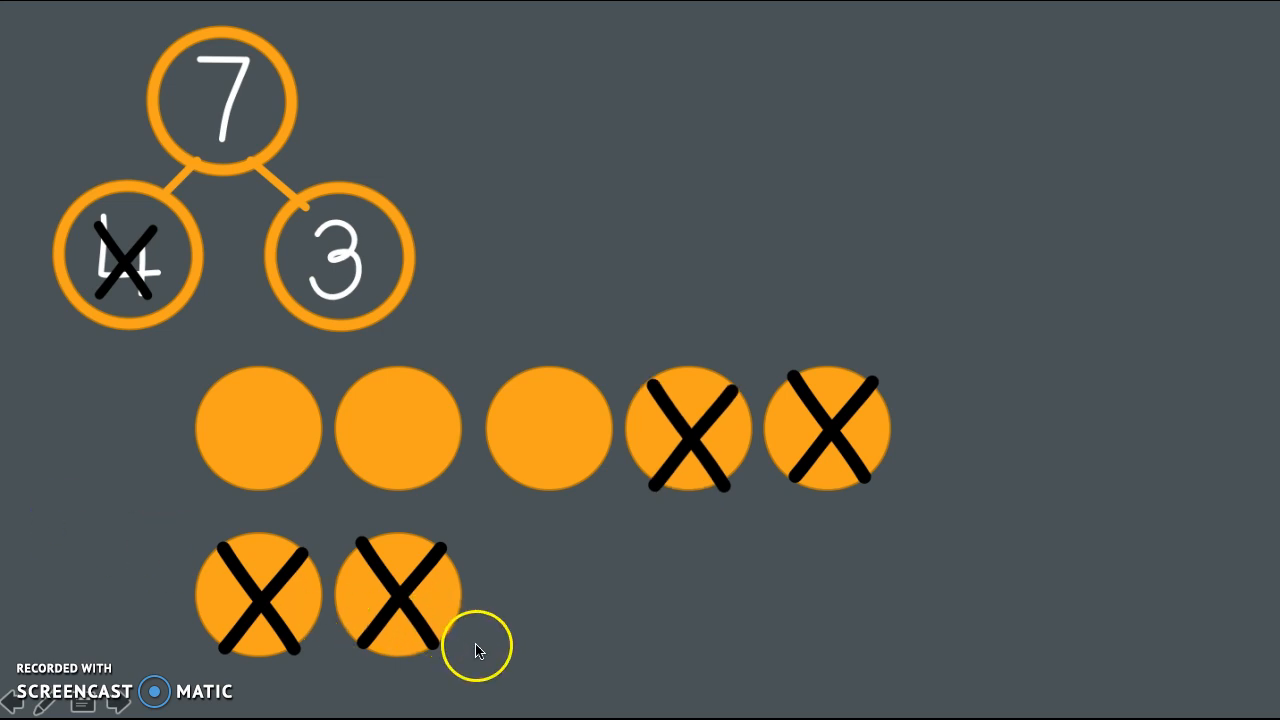
mouse_move(236, 430)
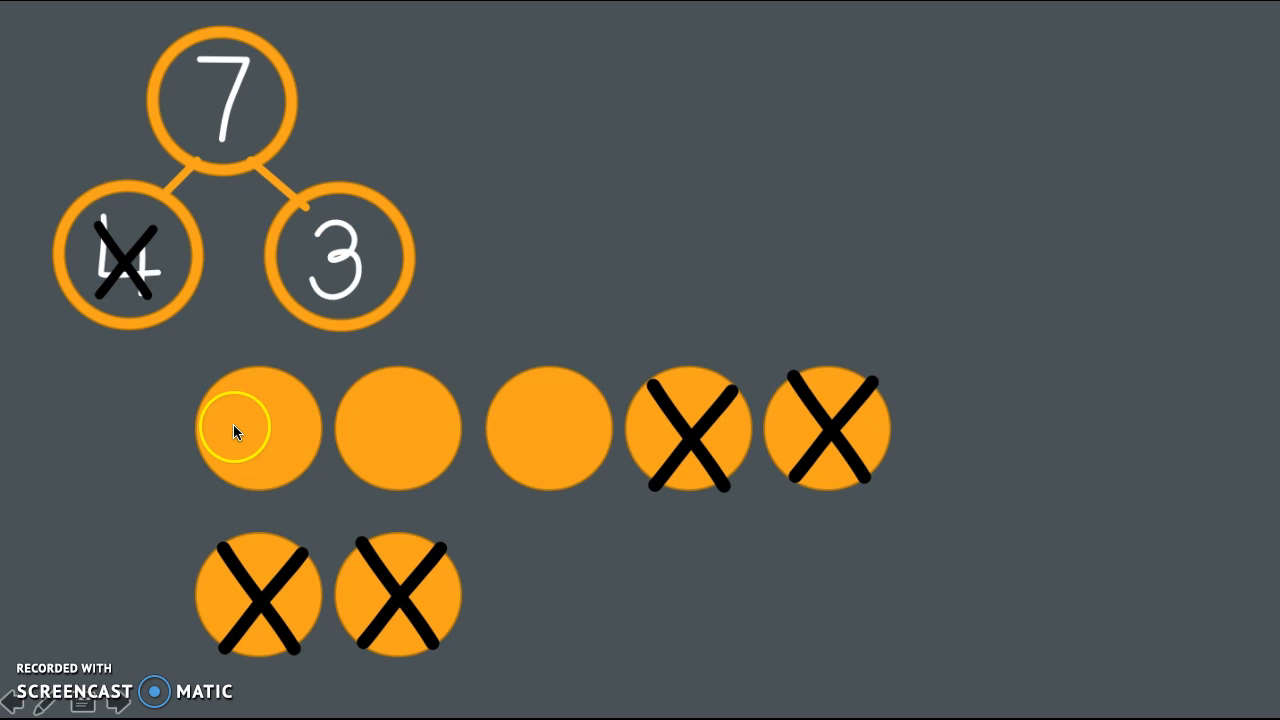
mouse_move(470, 636)
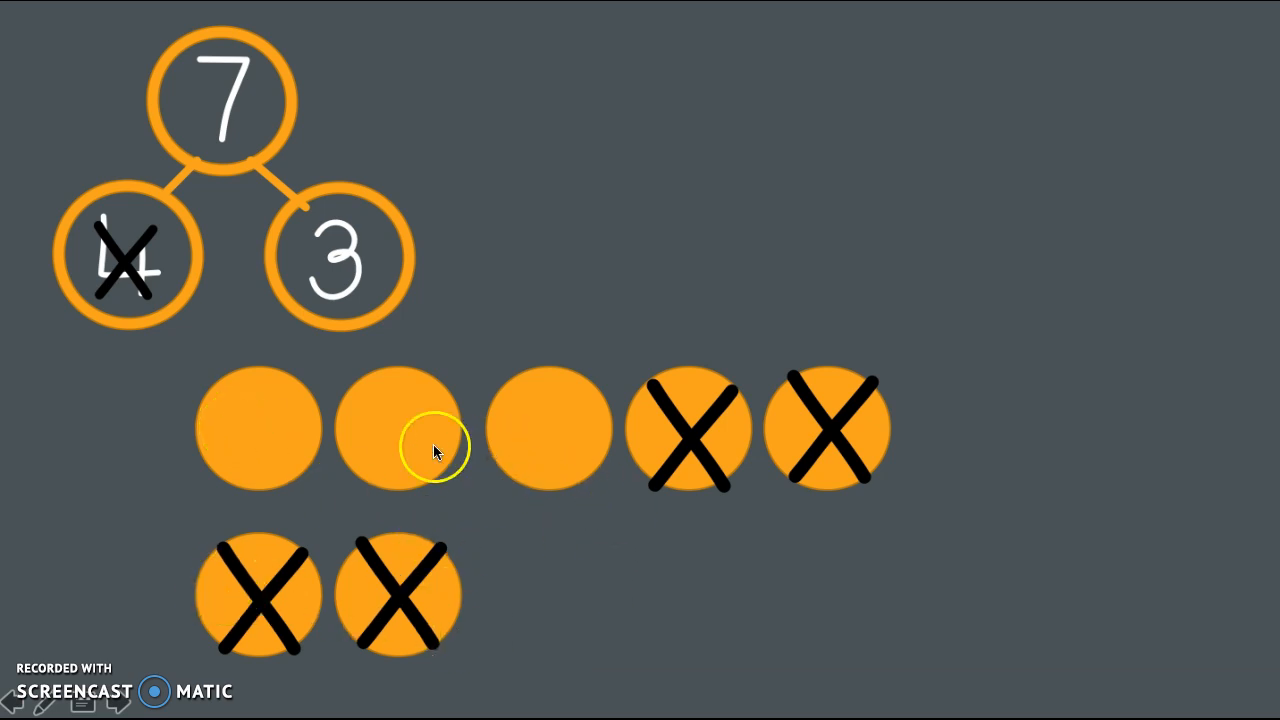
mouse_move(576, 632)
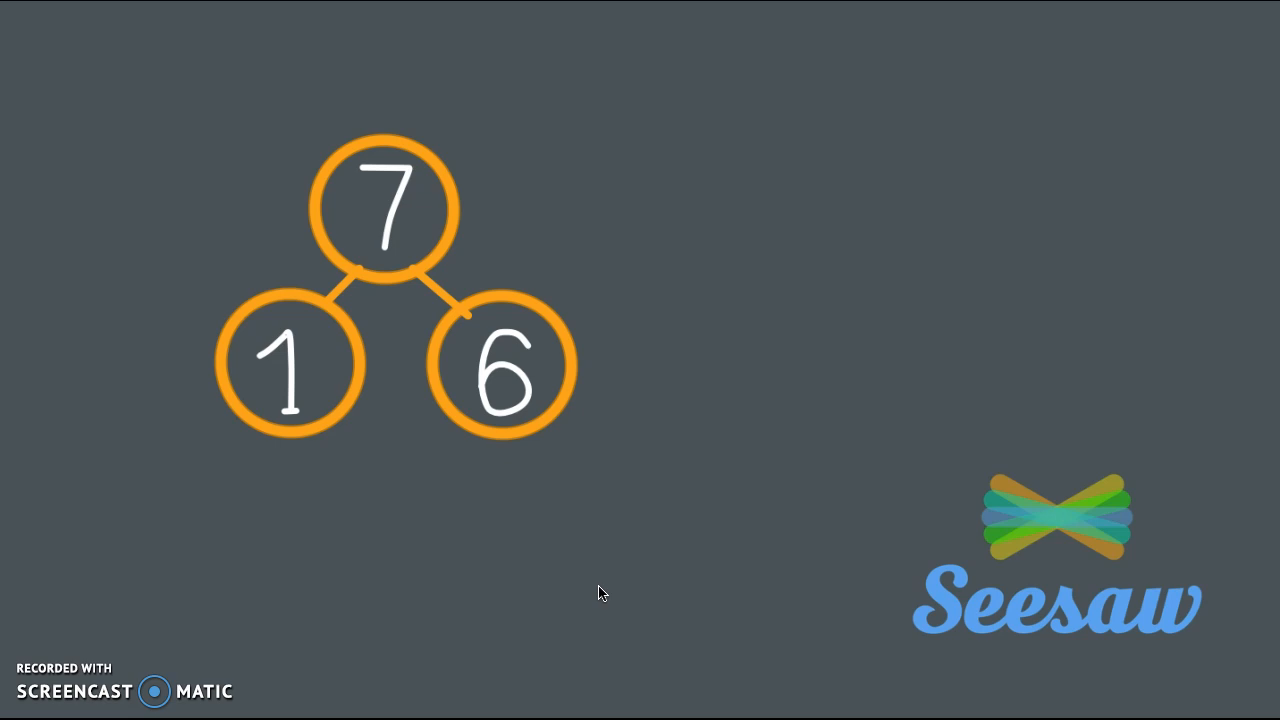
Step: Cross out the 1 in the 7 = 1 + 6 bond
drag(256, 330, 324, 410)
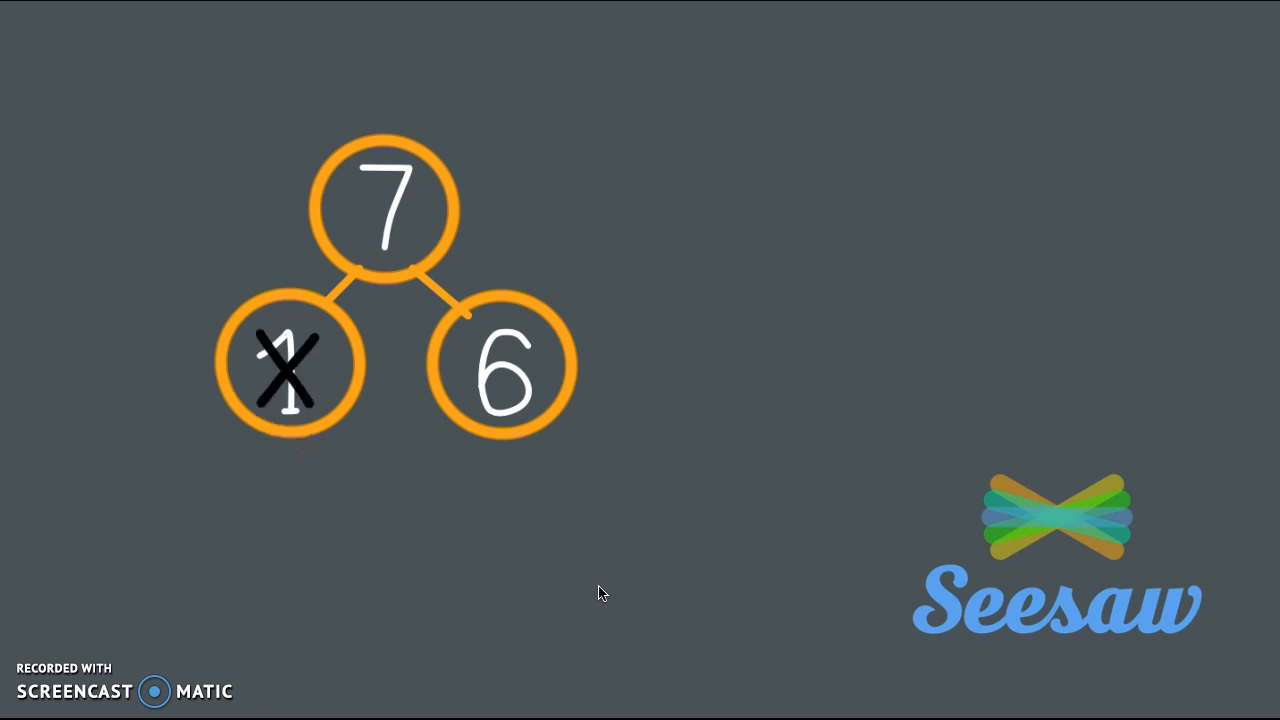